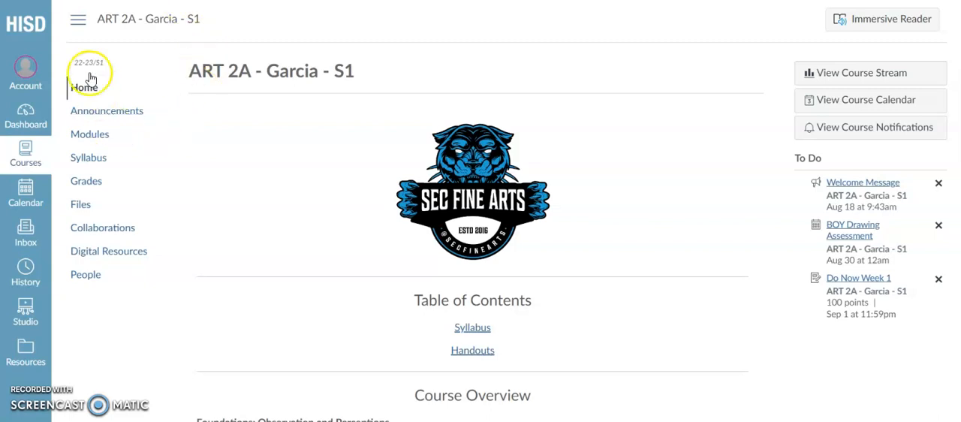
{"action": "mouse_move", "coordinate": [93, 133]}
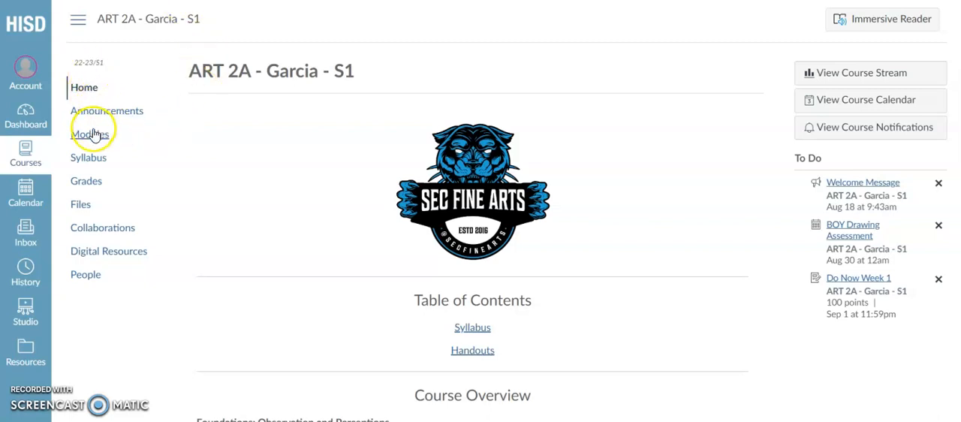
Step: Go to the ART 2A course Modules page listing Handouts and Do Now
{"action": "left_click", "coordinate": [90, 134]}
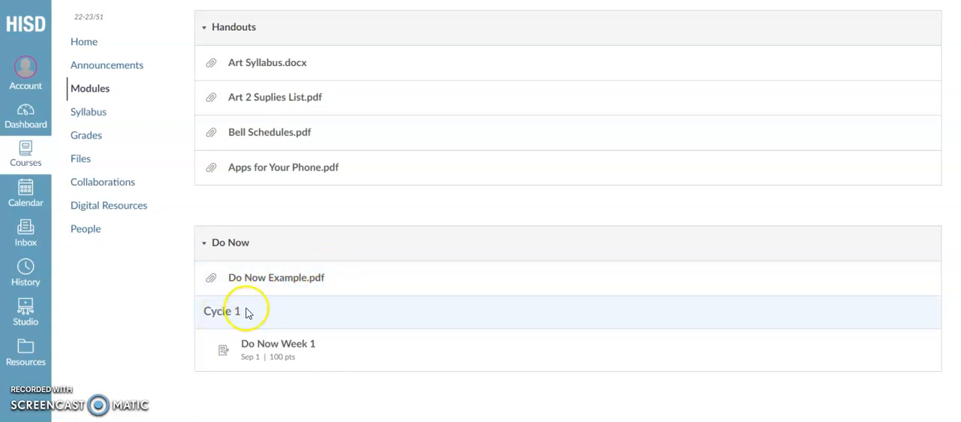
{"action": "mouse_move", "coordinate": [265, 326]}
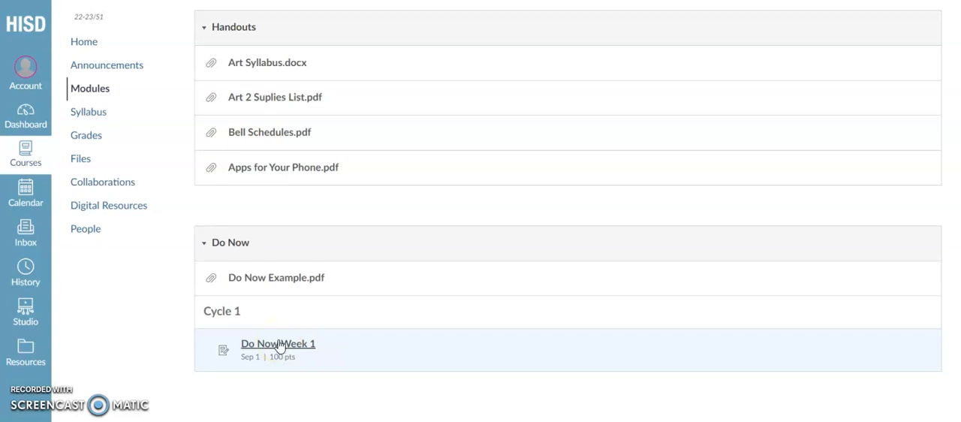
Step: View the Do Now Week 1 assignment from instructions down to the file upload area
{"action": "left_click", "coordinate": [278, 343]}
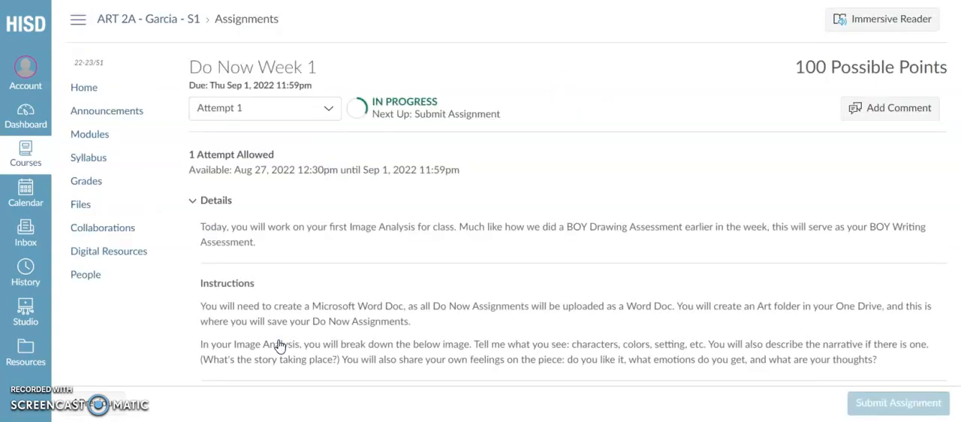
{"action": "scroll", "scroll_direction": "down", "scroll_amount": 3}
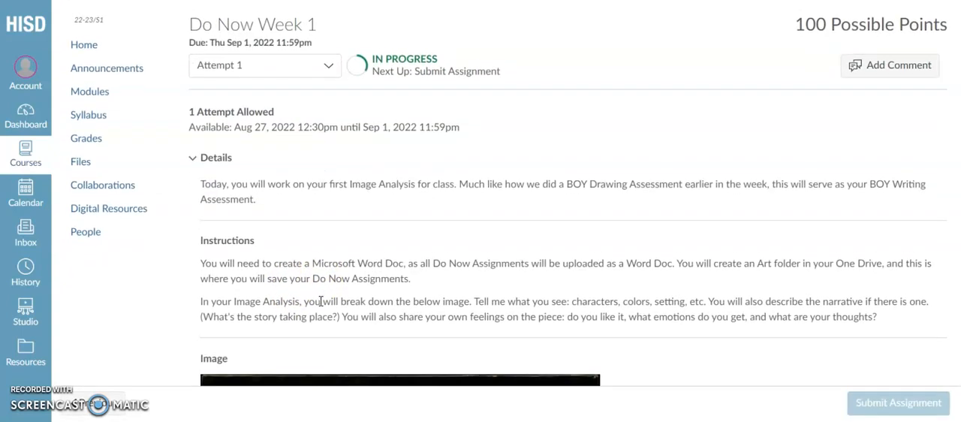
{"action": "scroll", "scroll_direction": "down", "scroll_amount": 3}
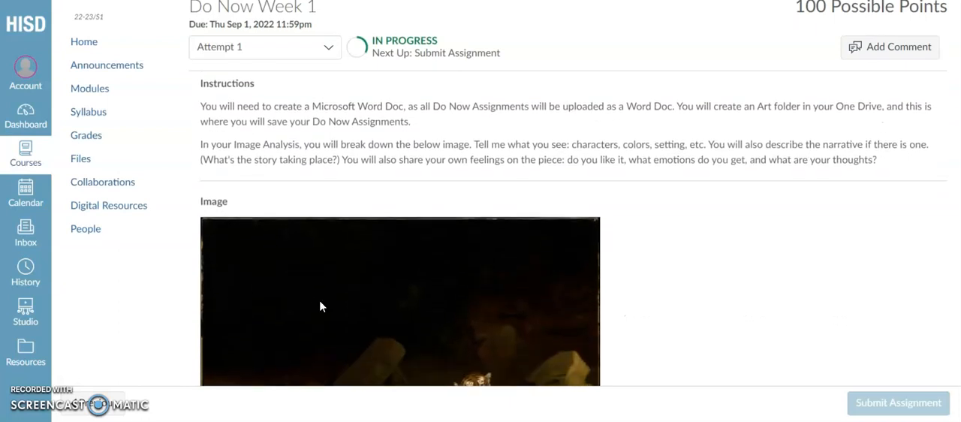
{"action": "scroll", "scroll_direction": "down", "scroll_amount": 3}
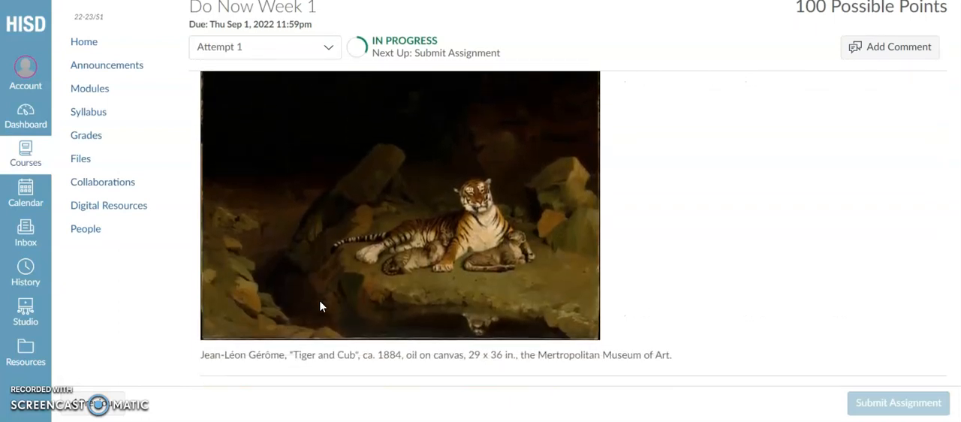
{"action": "scroll", "scroll_direction": "down", "scroll_amount": 3}
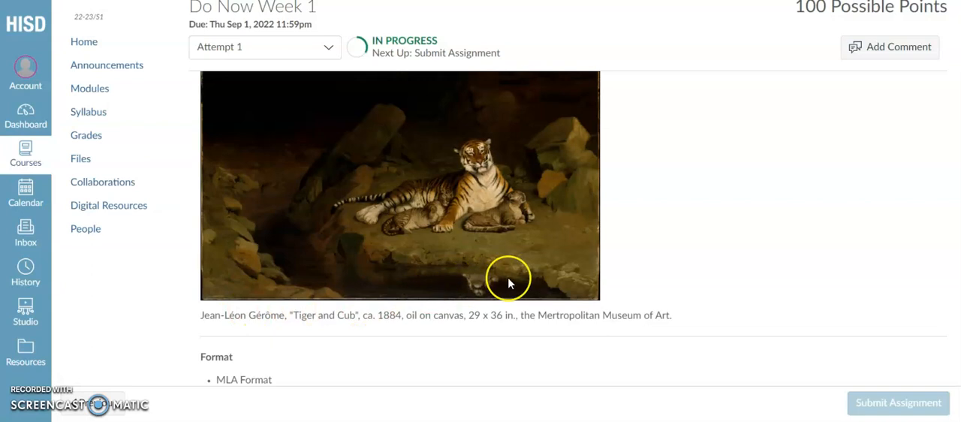
{"action": "scroll", "scroll_direction": "down", "scroll_amount": 3}
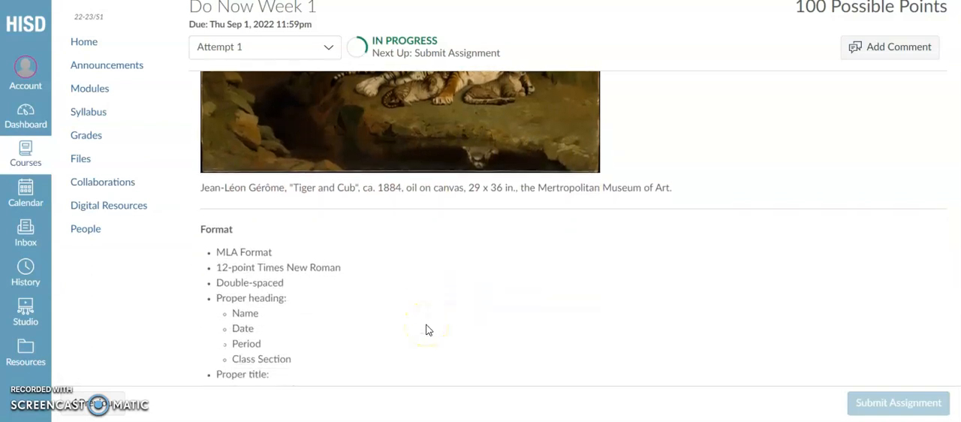
{"action": "scroll", "scroll_direction": "down", "scroll_amount": 3}
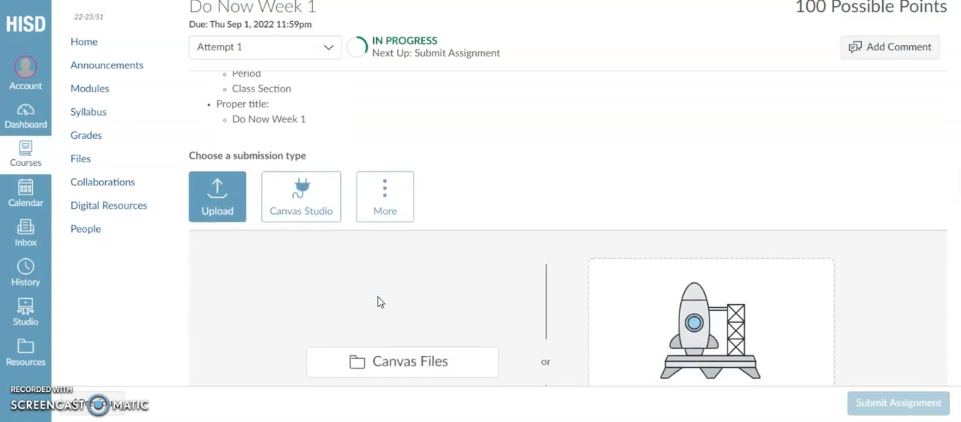
{"action": "scroll", "scroll_direction": "down", "scroll_amount": 3}
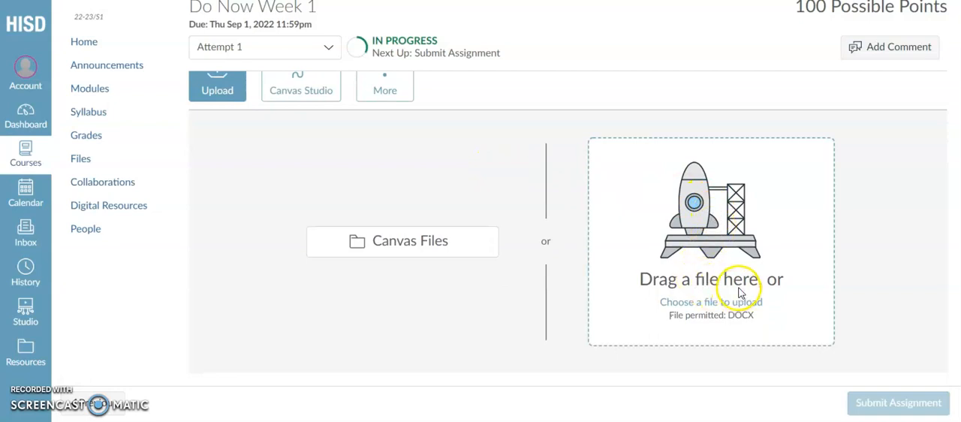
Step: Attach Do Now Example.docx from the Desktop's Art folder to the submission
{"action": "left_click", "coordinate": [711, 302]}
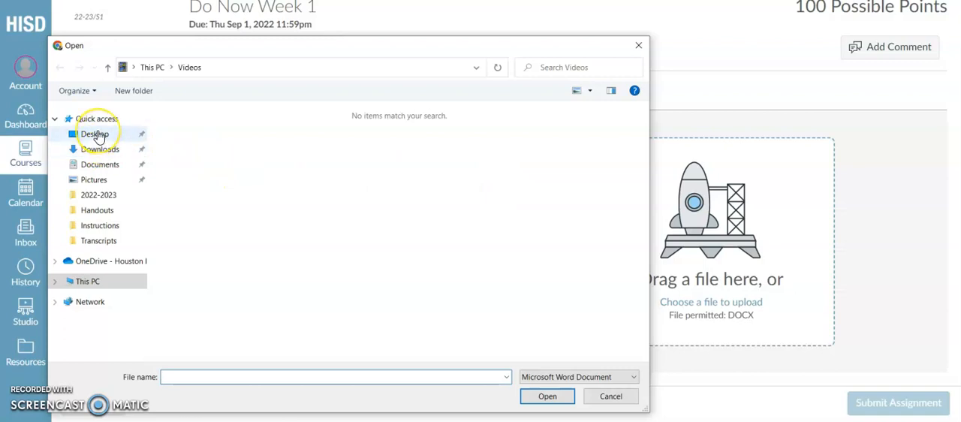
{"action": "left_click", "coordinate": [94, 134]}
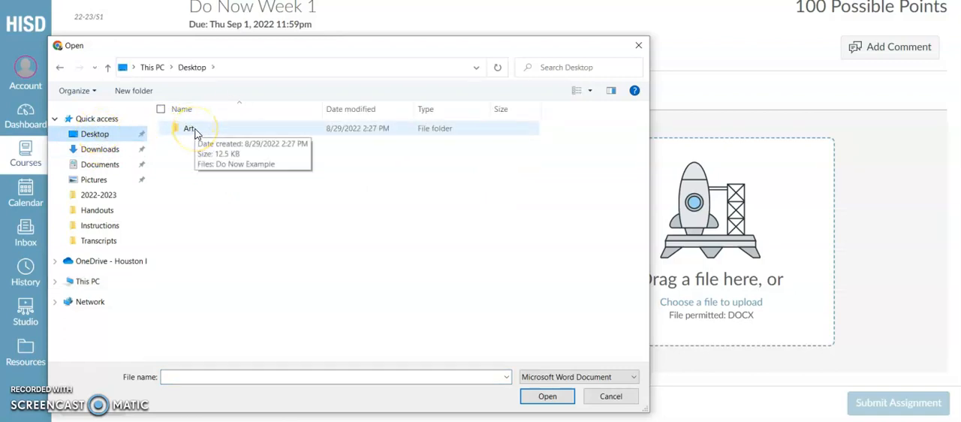
{"action": "double_click", "coordinate": [190, 128]}
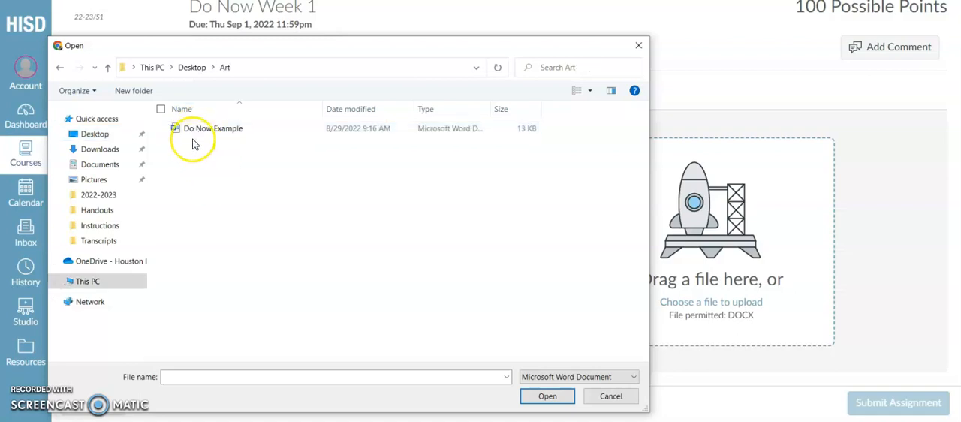
{"action": "left_click", "coordinate": [213, 128]}
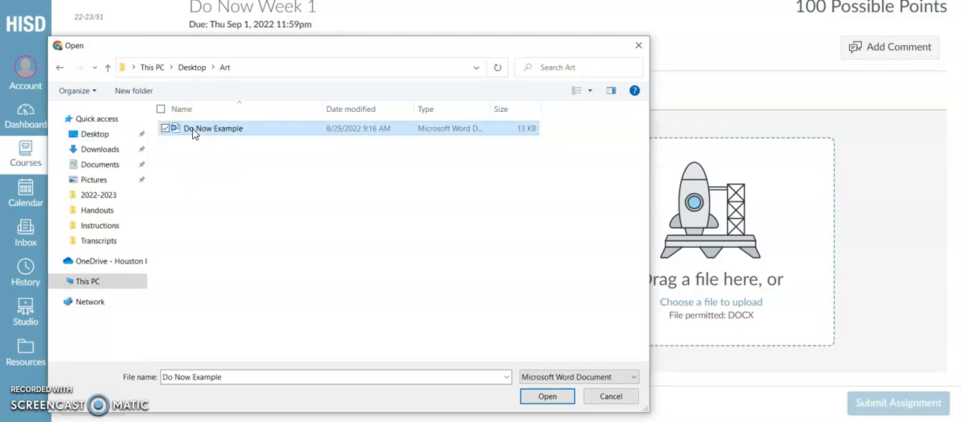
{"action": "left_click", "coordinate": [547, 396]}
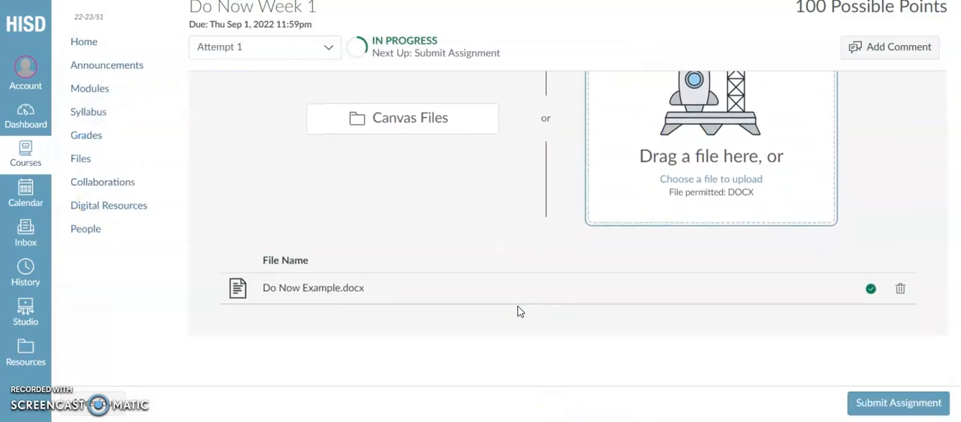
{"action": "mouse_move", "coordinate": [871, 289]}
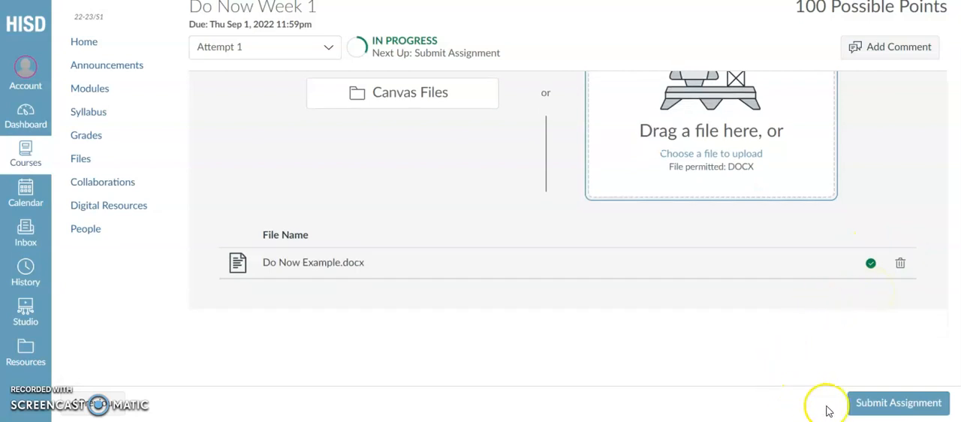
{"action": "mouse_move", "coordinate": [898, 403]}
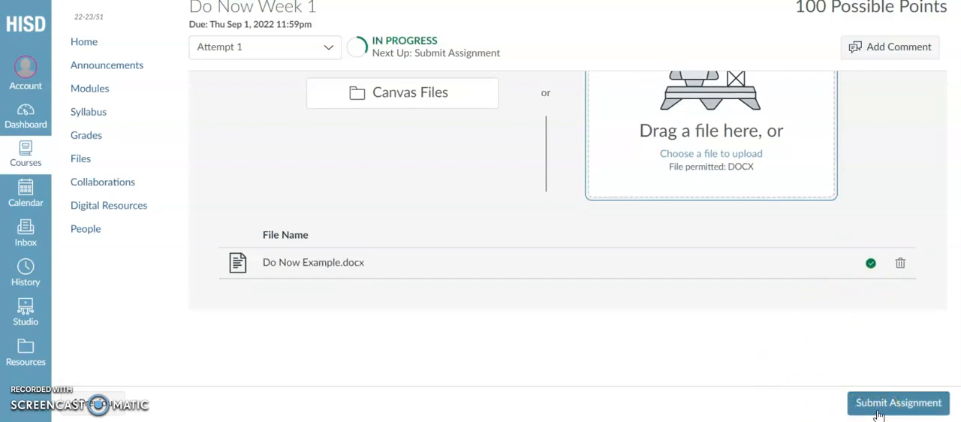